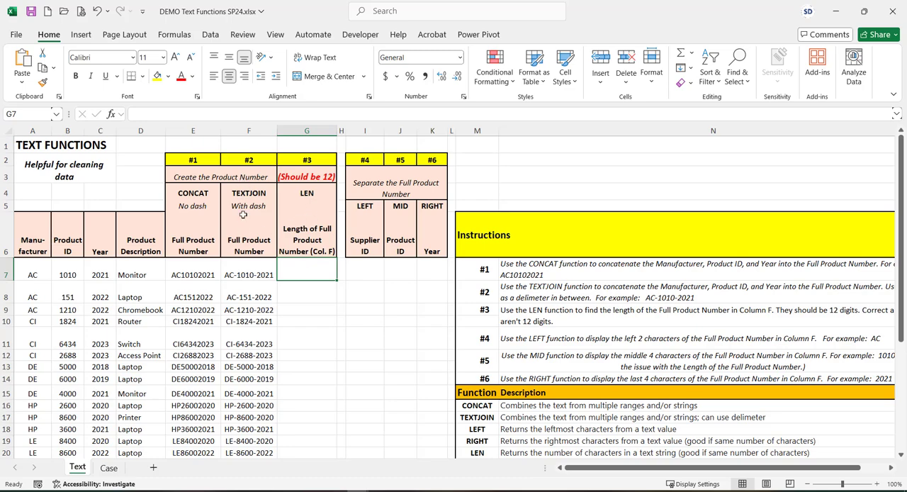
pyautogui.moveTo(247, 234)
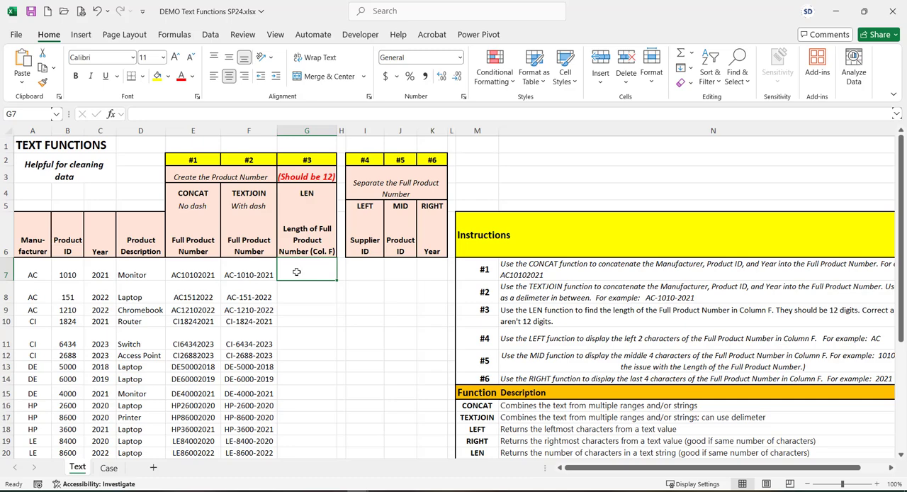
pyautogui.moveTo(296, 269)
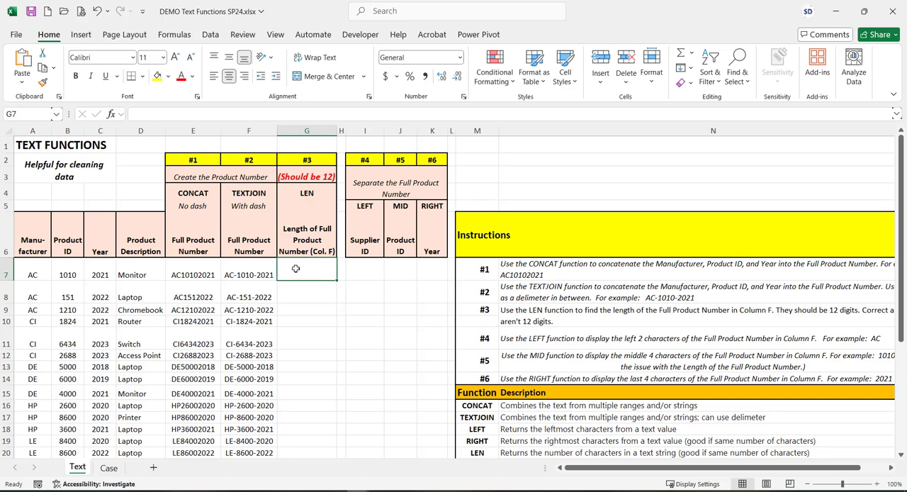
pyautogui.moveTo(322, 281)
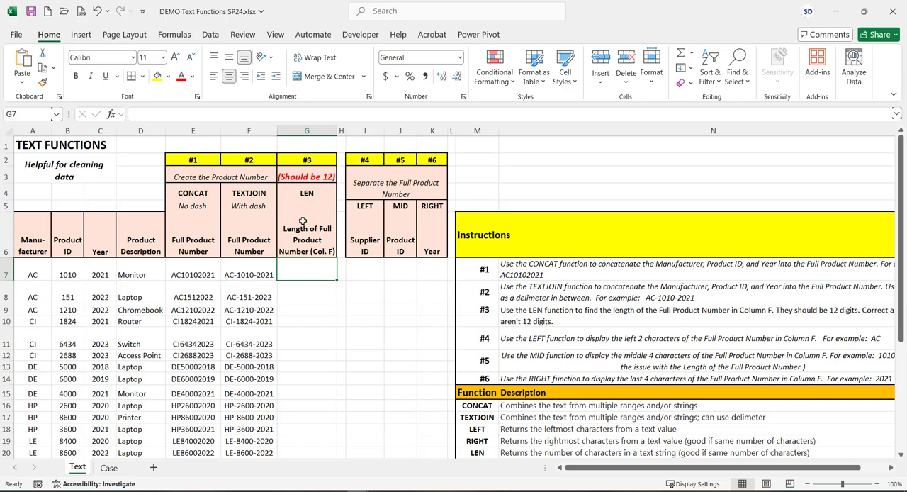
pyautogui.moveTo(292, 114)
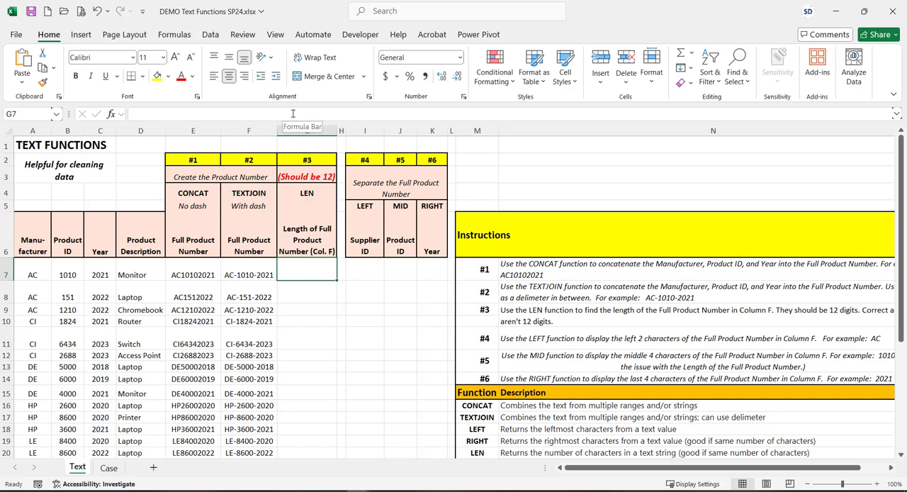
# - Enter =LEN(F7) in G7 via the function arguments dialog, returning 12
pyautogui.click(306, 274)
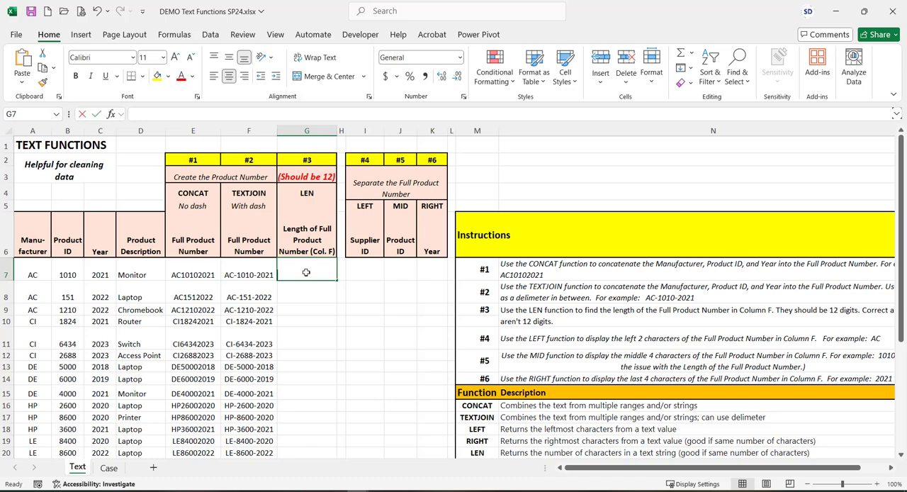
pyautogui.write('=len(')
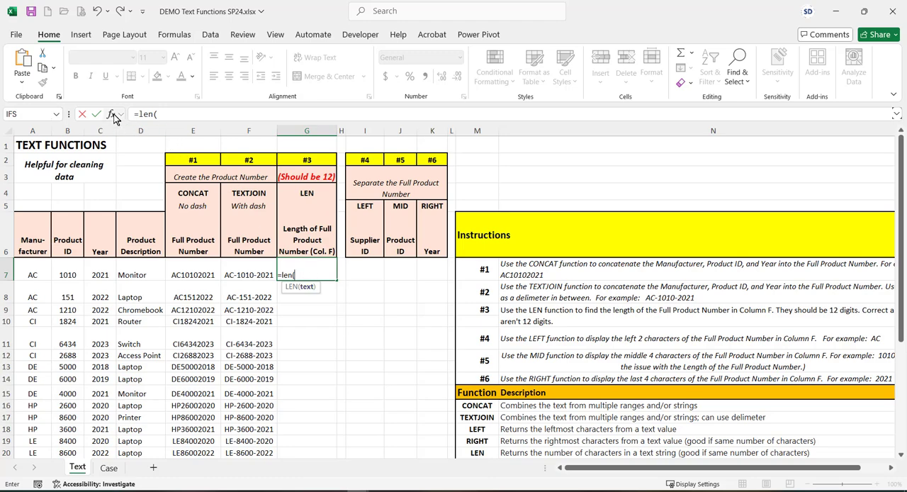
pyautogui.click(113, 113)
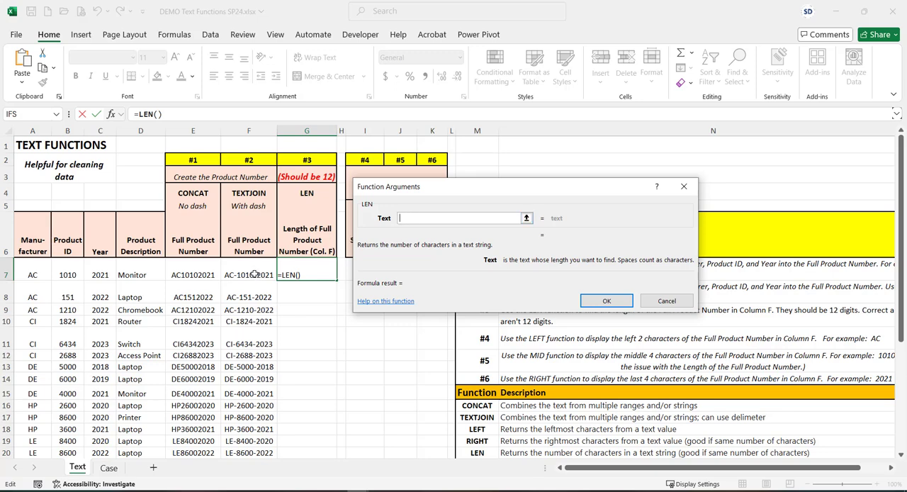
pyautogui.click(248, 274)
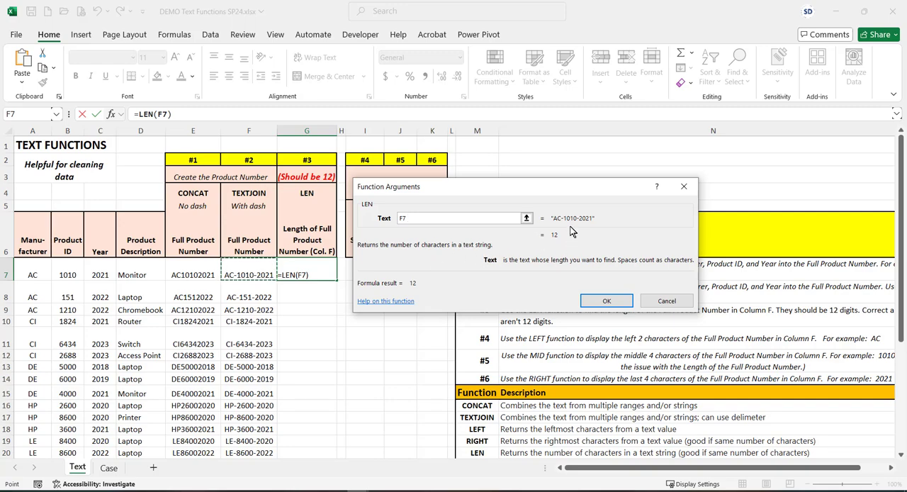
pyautogui.click(606, 301)
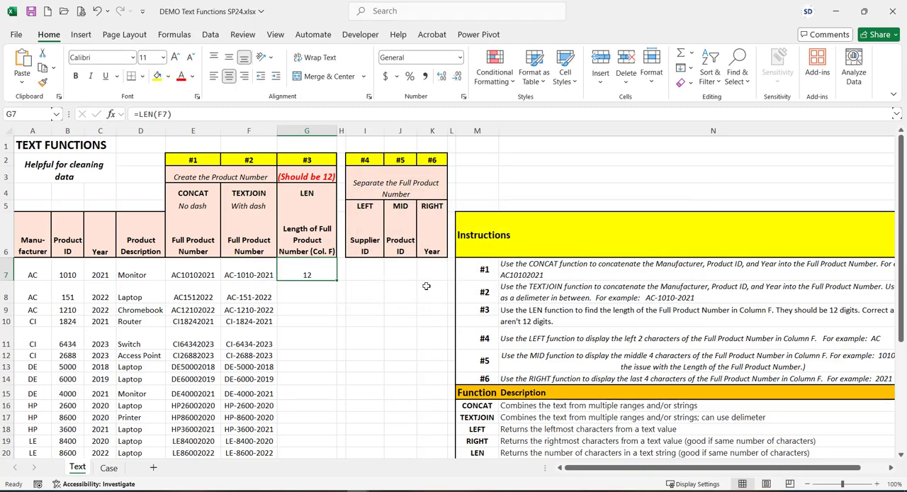
# - Fill =LEN(F7) from G7 down through the last product row
pyautogui.moveTo(306, 274); pyautogui.dragTo(307, 452)
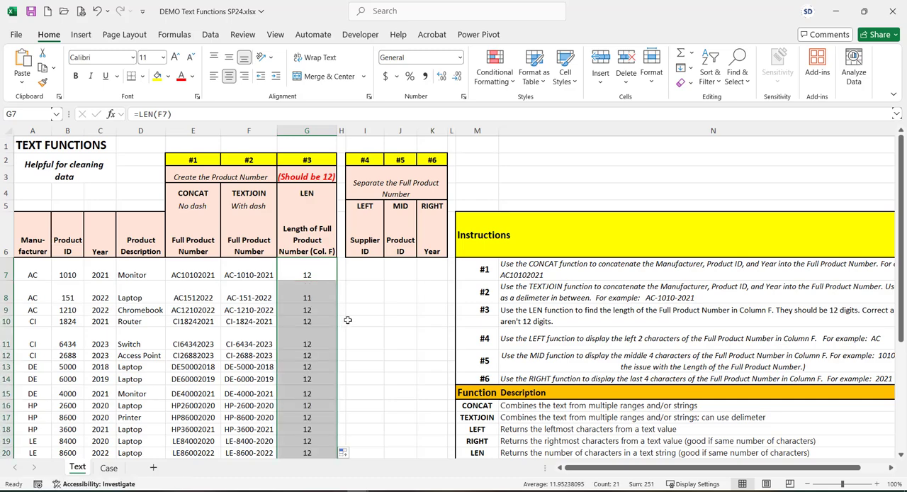
pyautogui.scroll(-3)
pyautogui.write('0')
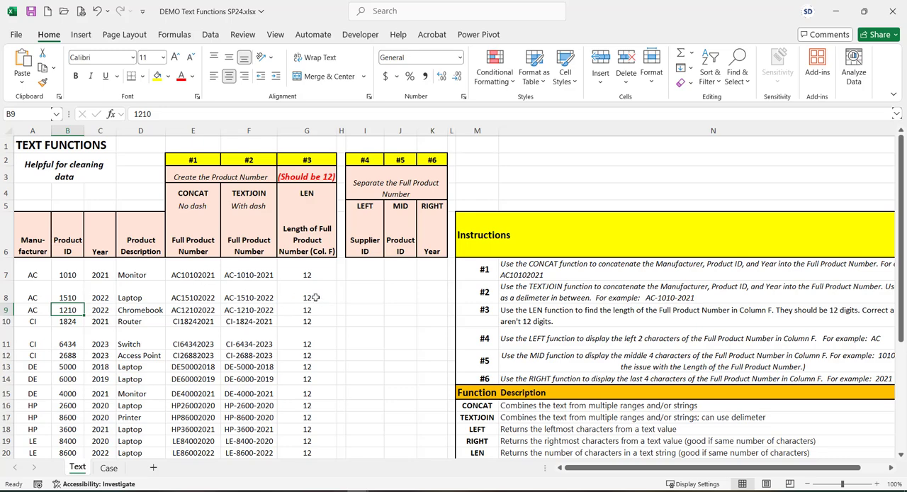
# - Select G8 to confirm =LEN(F8) now returns 12 after the 1510 fix
pyautogui.click(307, 297)
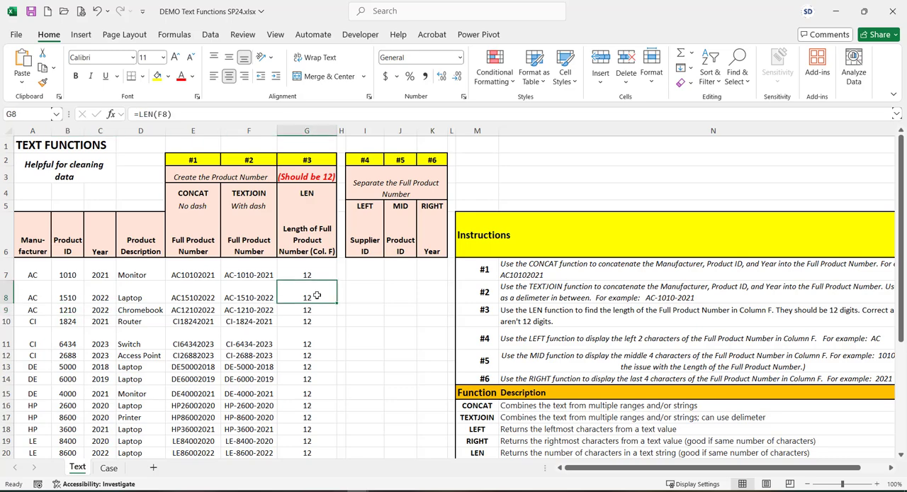